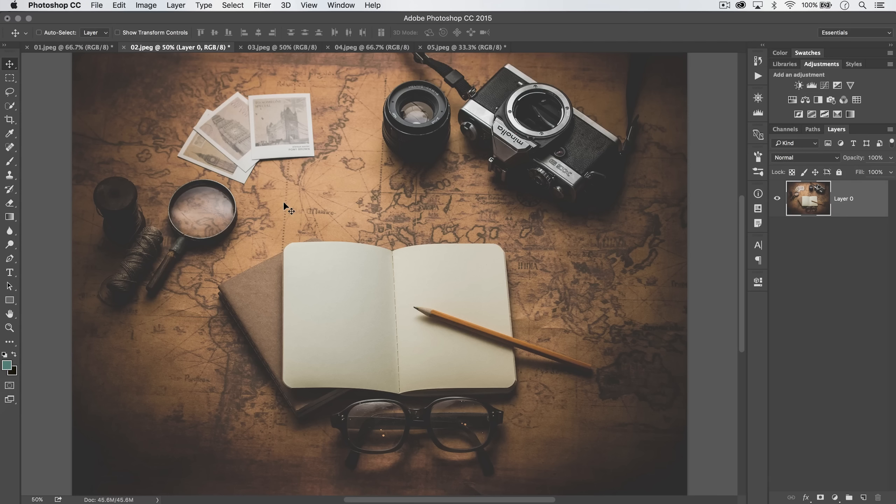
mouse_move(216, 111)
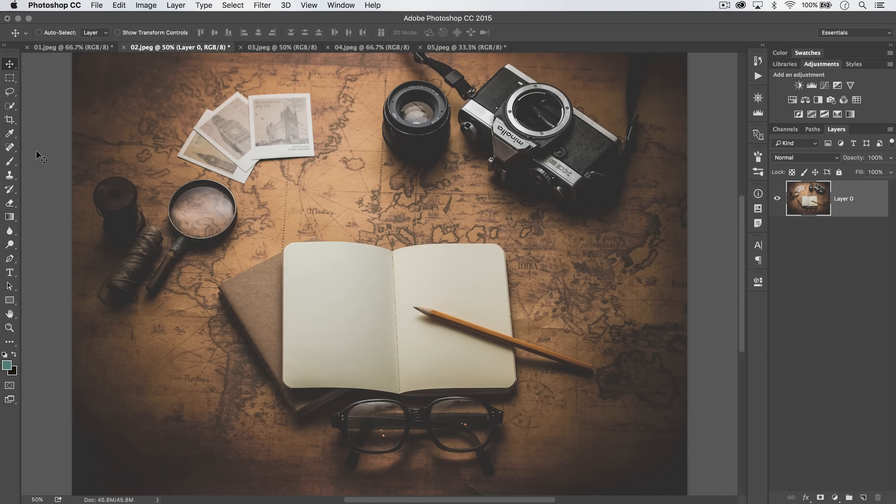
mouse_move(99, 181)
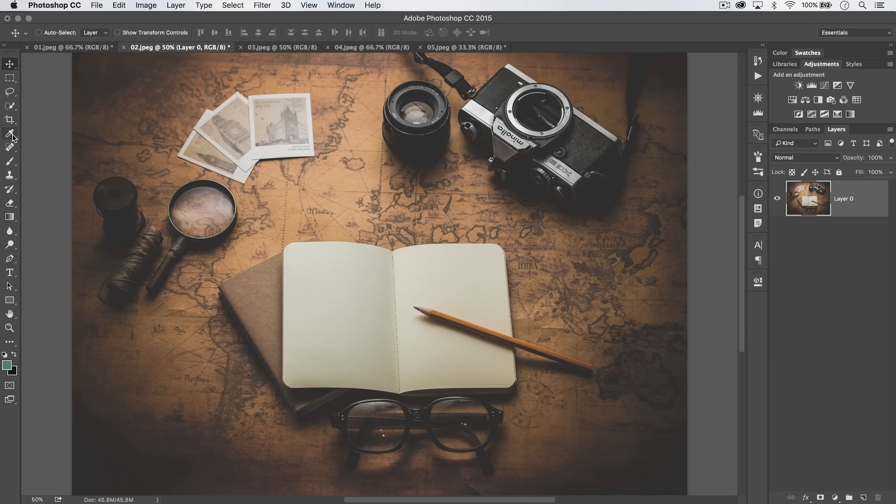
- Switch to the Ruler Tool and measure a 2775-pixel line at -3.1° across the photo's top
left_click(10, 133)
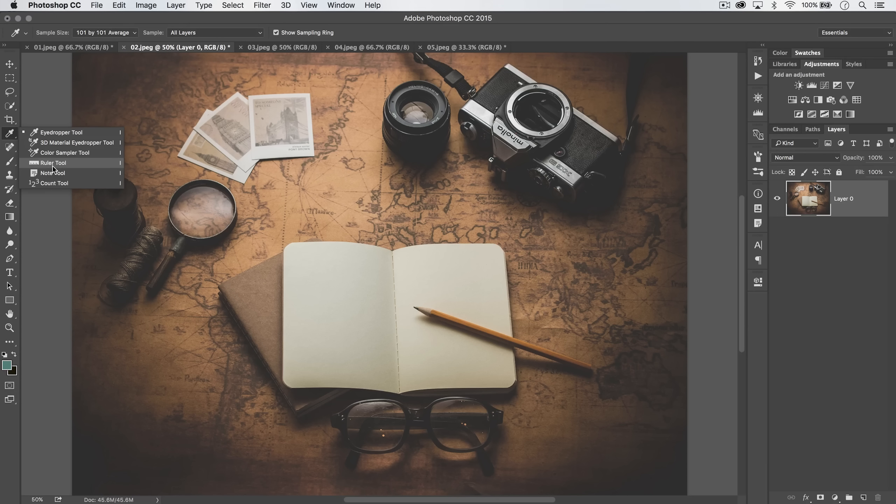
left_click(53, 163)
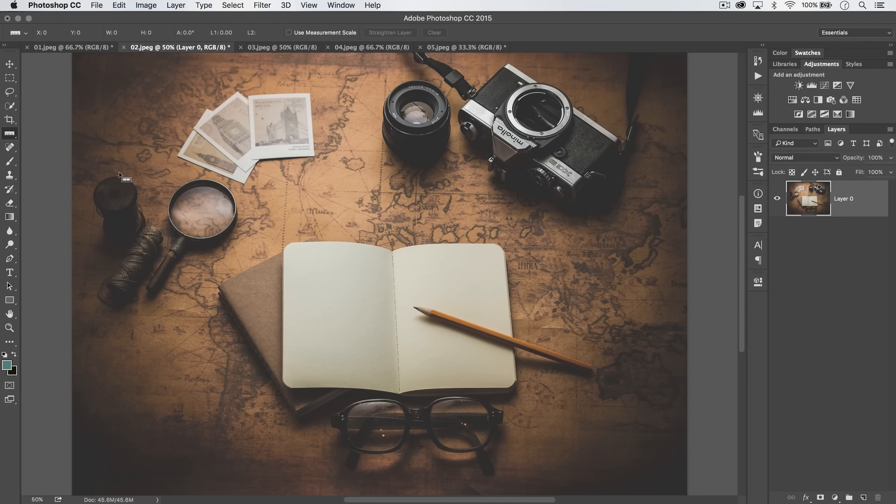
left_click_drag(122, 177, 495, 196)
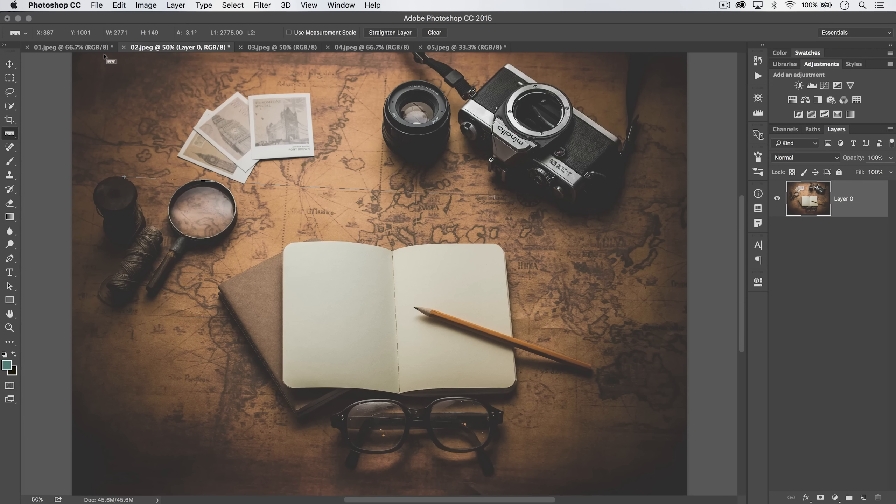
mouse_move(143, 39)
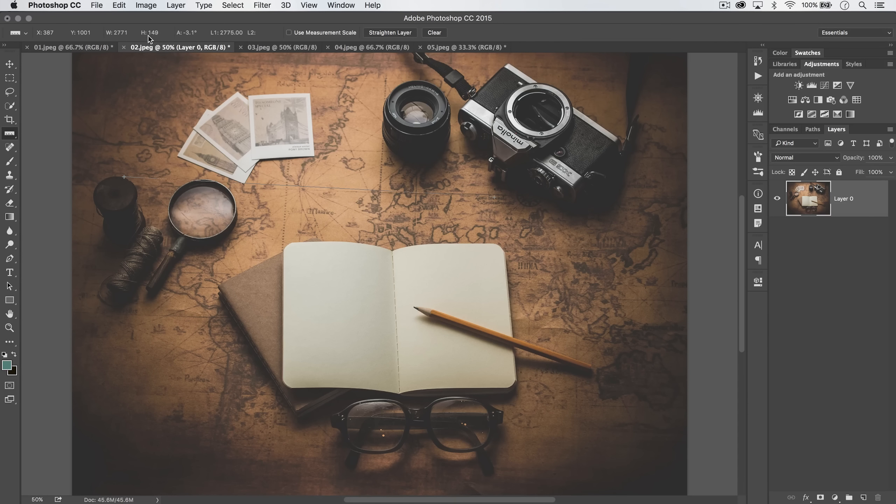
mouse_move(443, 172)
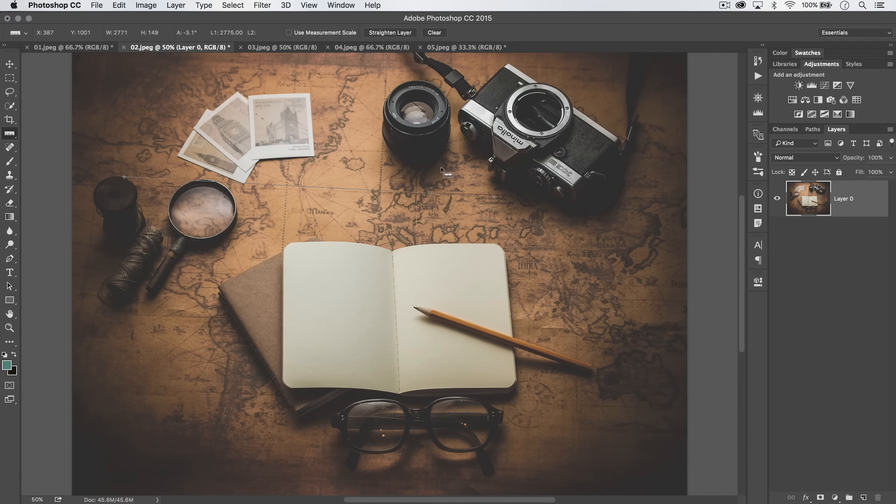
mouse_move(493, 197)
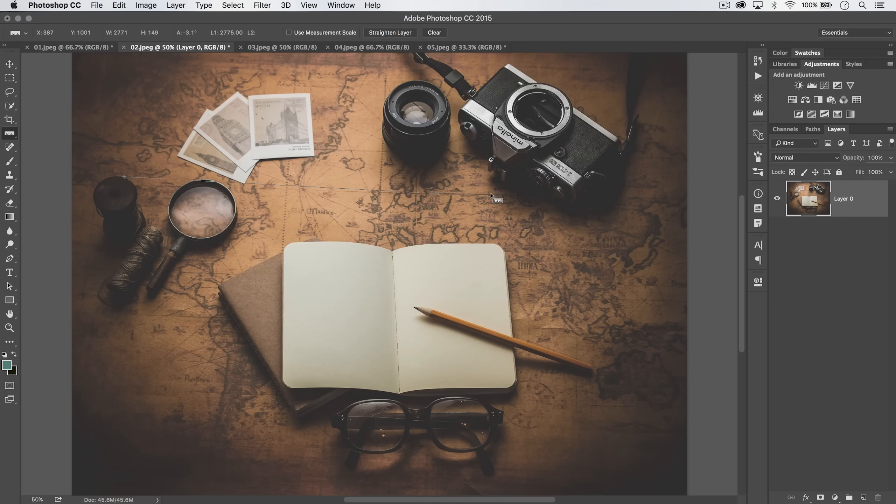
- Extend the measured line to 3487.97 at -4.1°, then move to the Straighten Layer button
left_click_drag(491, 196, 600, 210)
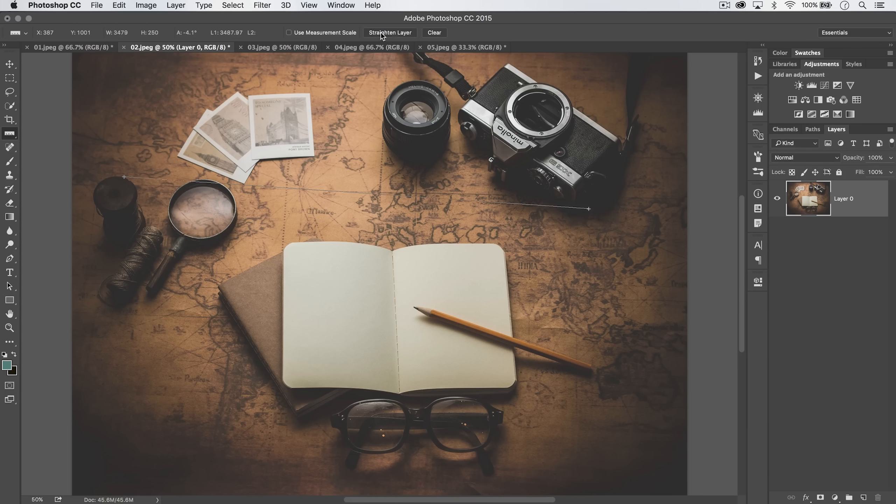
mouse_move(391, 33)
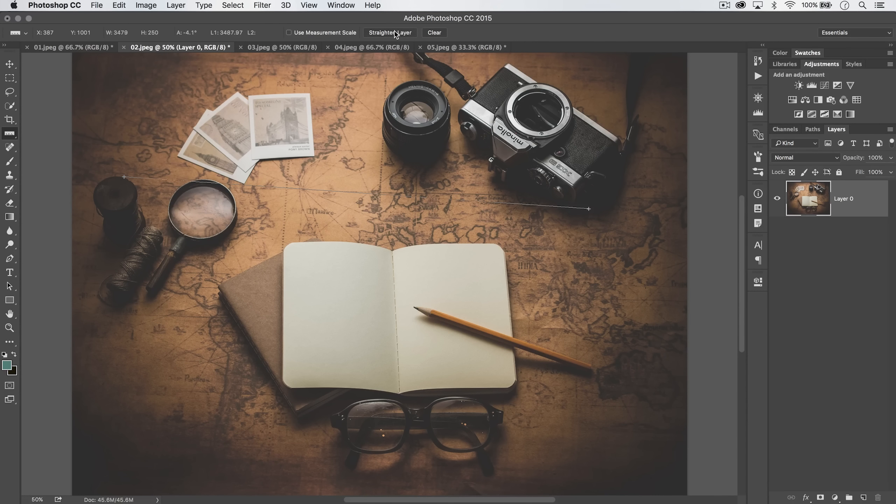
left_click(390, 32)
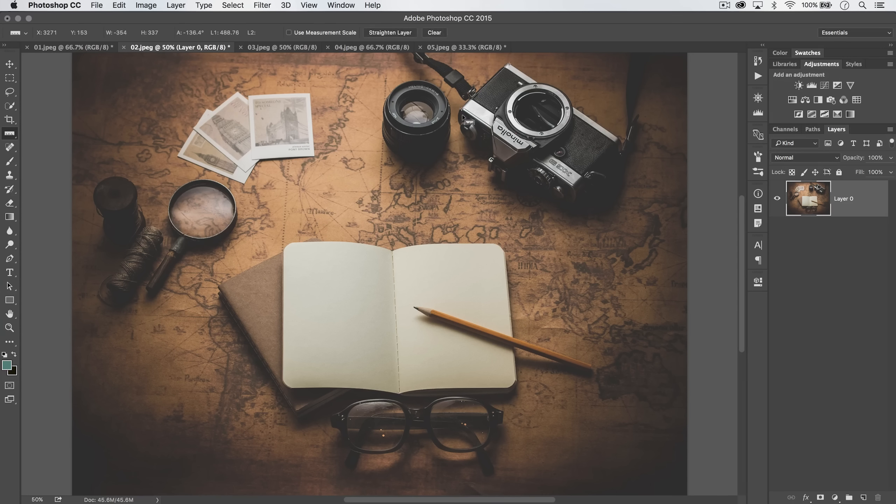
- Option-drag from the line's end to form a 125.8° angle with 486.76 and 914.45 arms
key("alt")
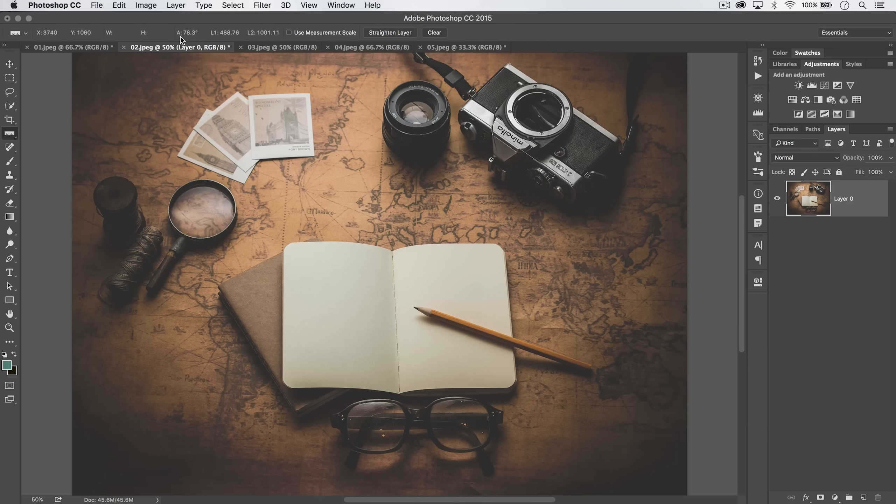
mouse_move(574, 197)
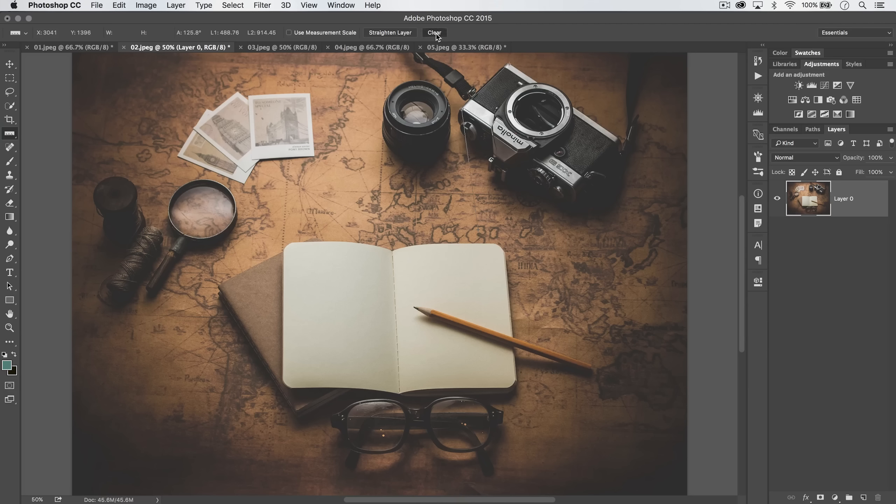
- Clear the measurement, show rulers, and check the photo's Image Size in inches
left_click(434, 32)
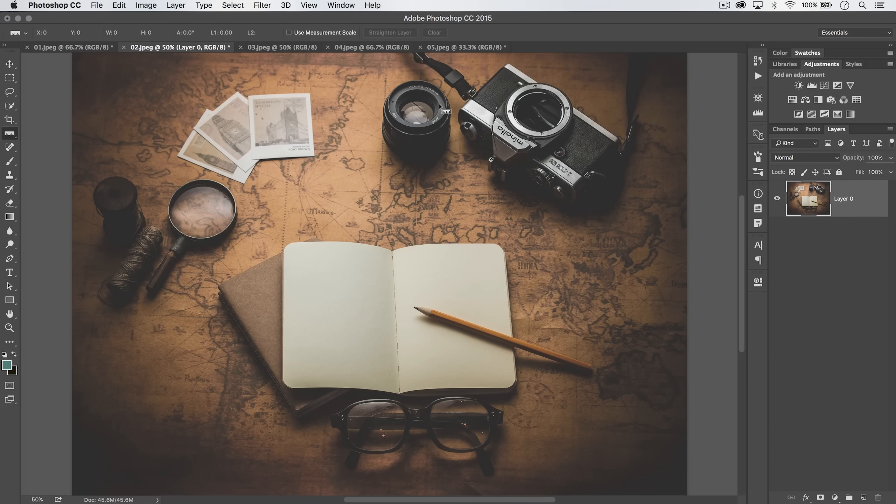
key("cmd+r")
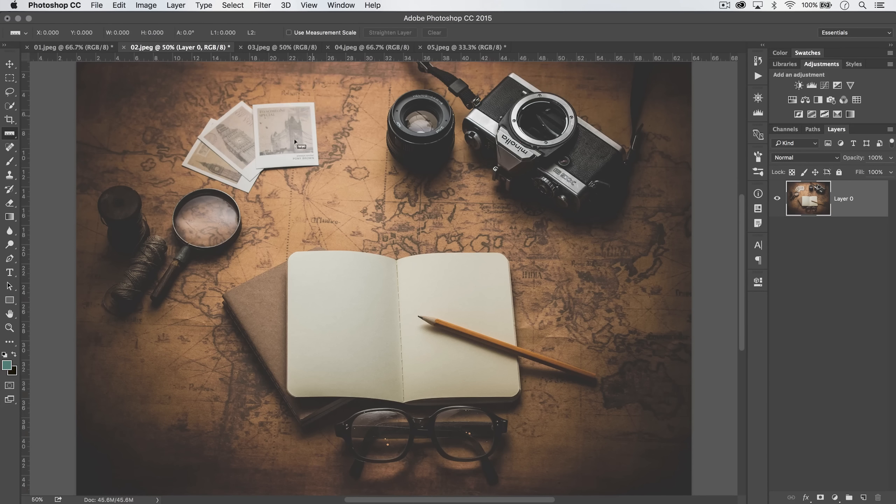
left_click_drag(284, 148, 484, 168)
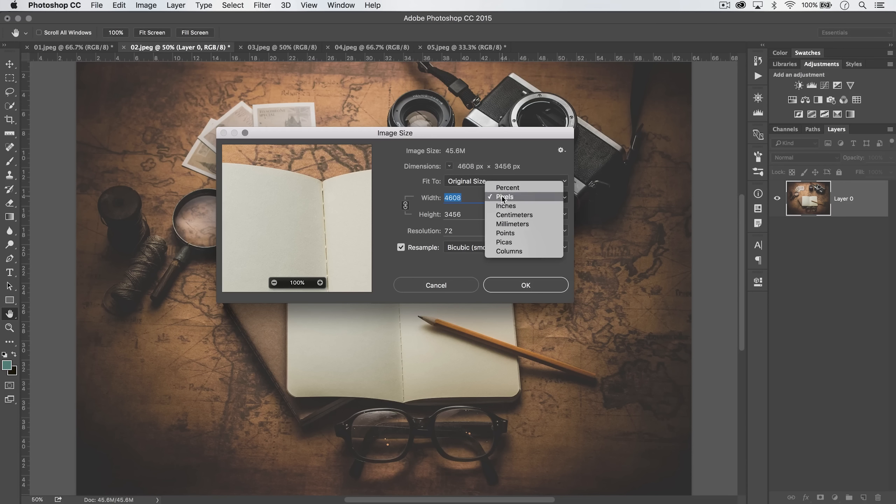
left_click(505, 206)
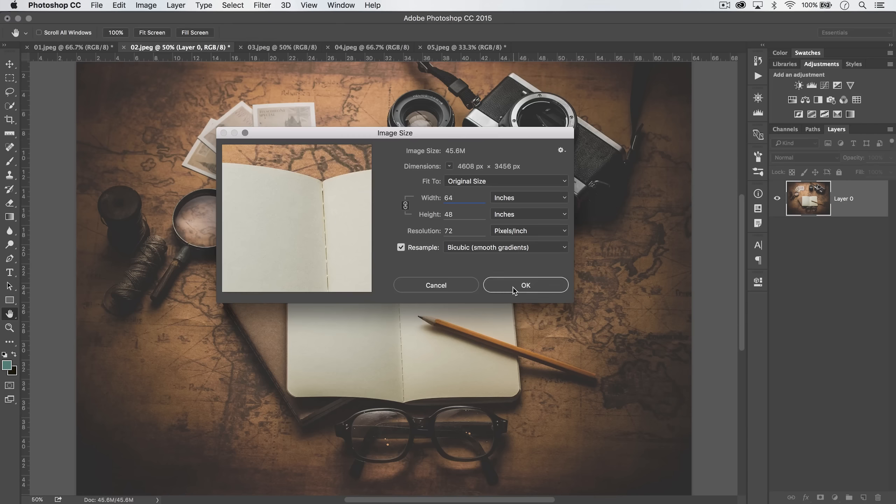
left_click(525, 286)
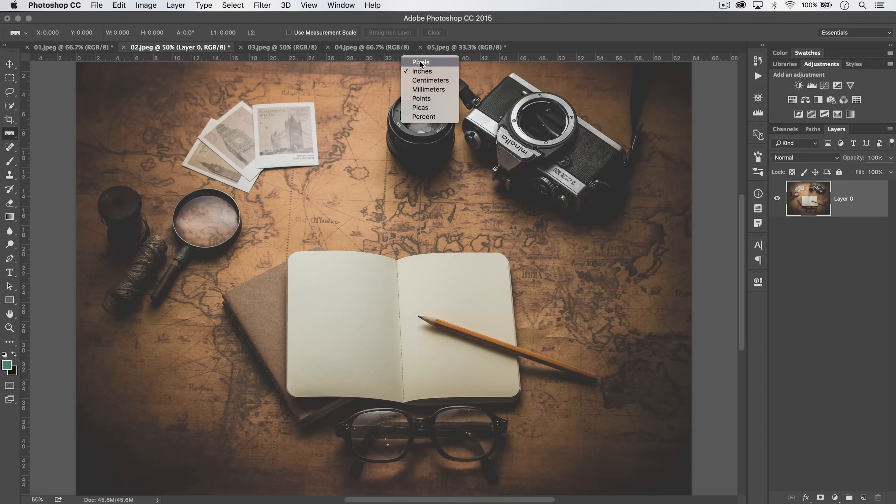
- Set ruler units to pixels and start a custom Set Measurement Scale from the Image menu
left_click(421, 61)
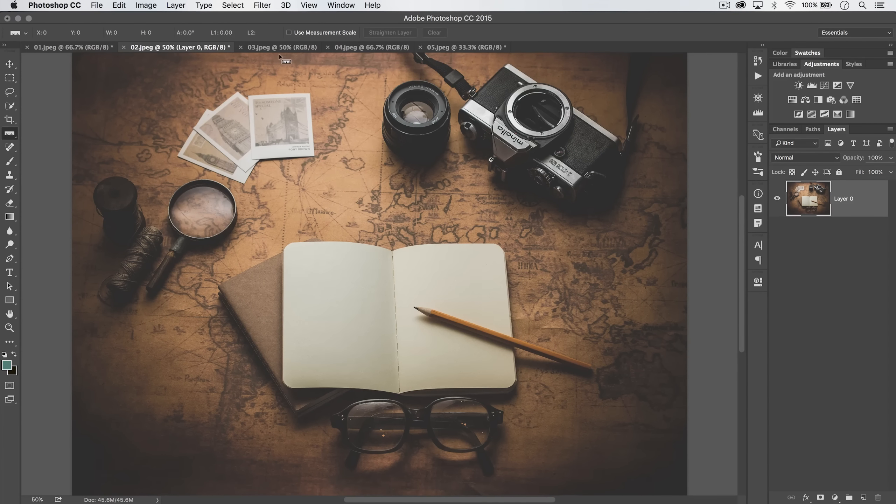
mouse_move(119, 17)
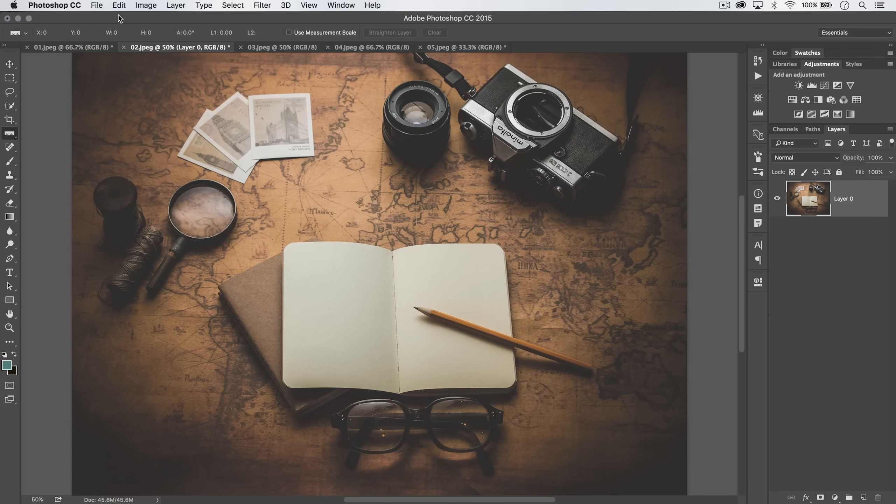
left_click(146, 5)
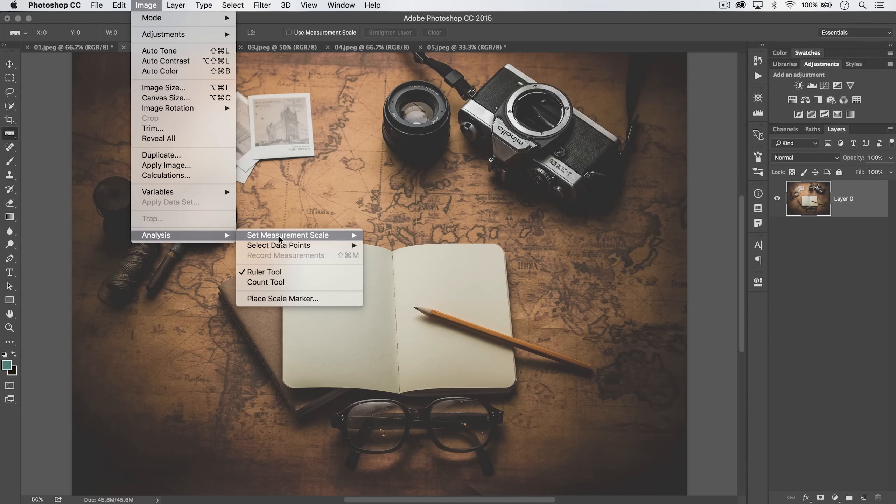
mouse_move(288, 234)
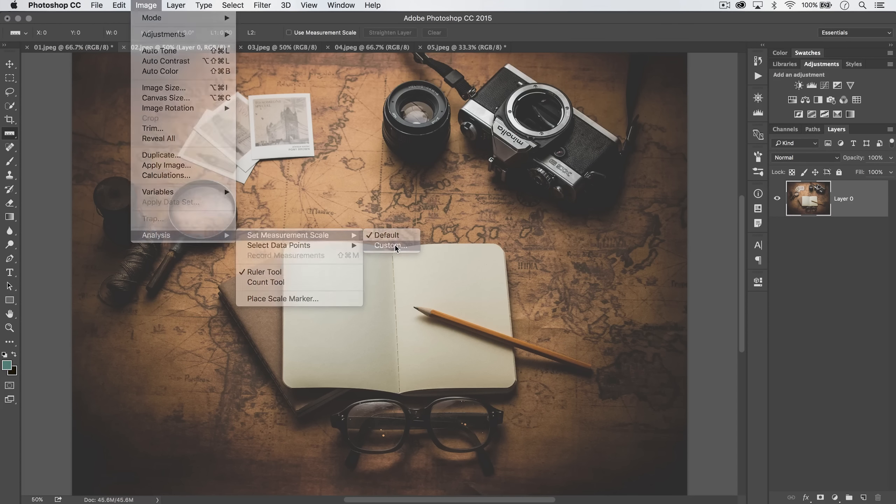
left_click(389, 245)
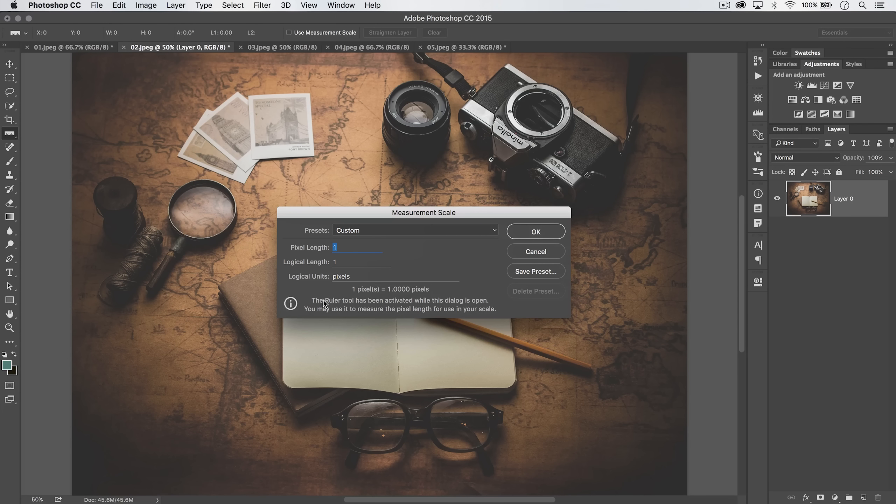
mouse_move(475, 310)
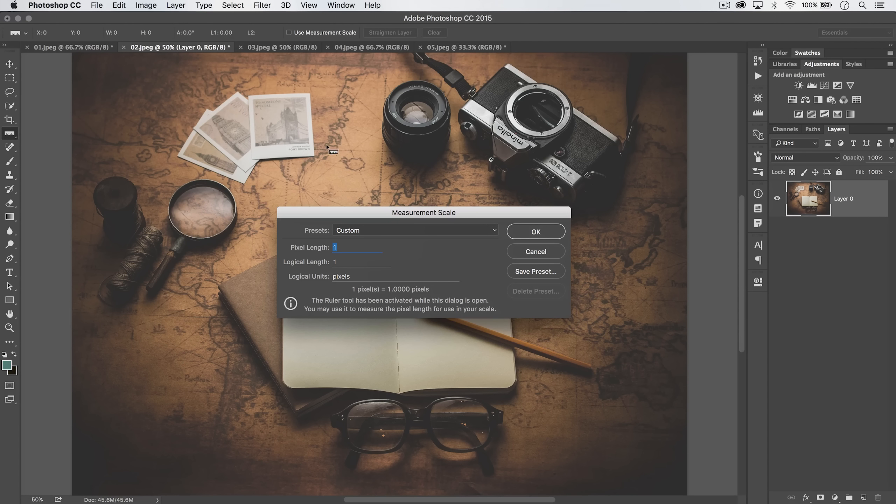
mouse_move(258, 162)
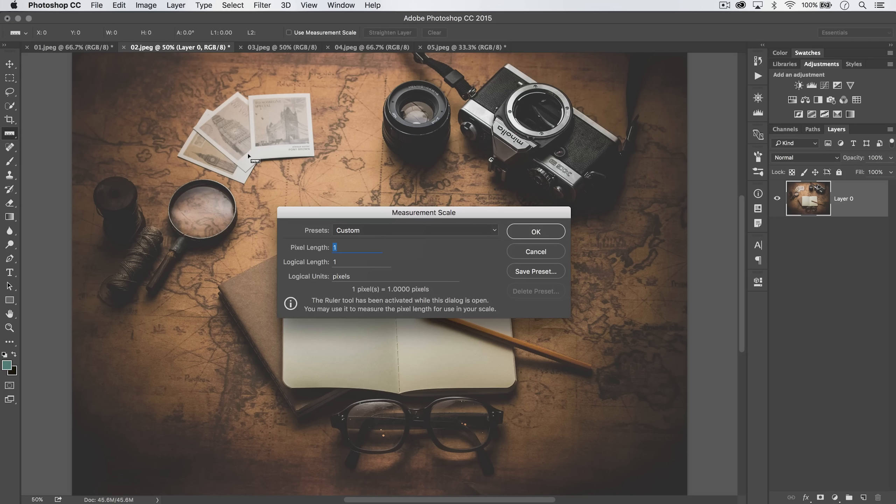
- Measure the postcard as 469 pixels and map it to 3 inches in the scale dialog
left_click_drag(248, 156, 293, 153)
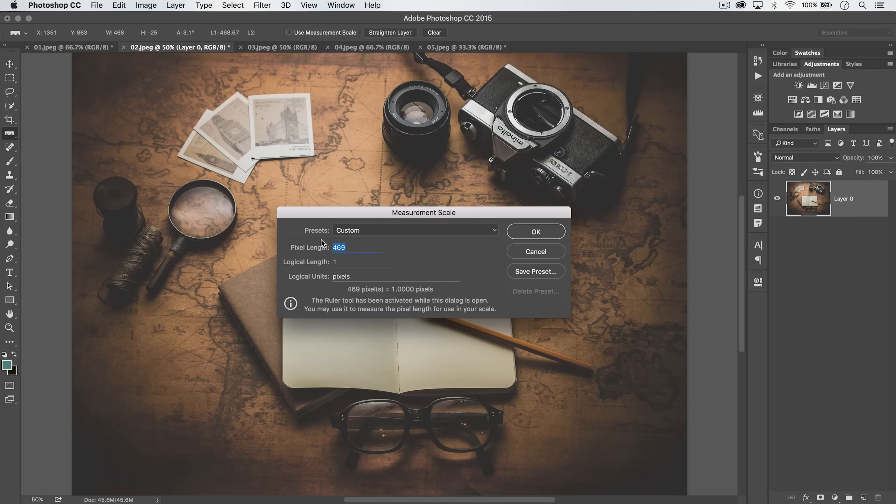
left_click(349, 246)
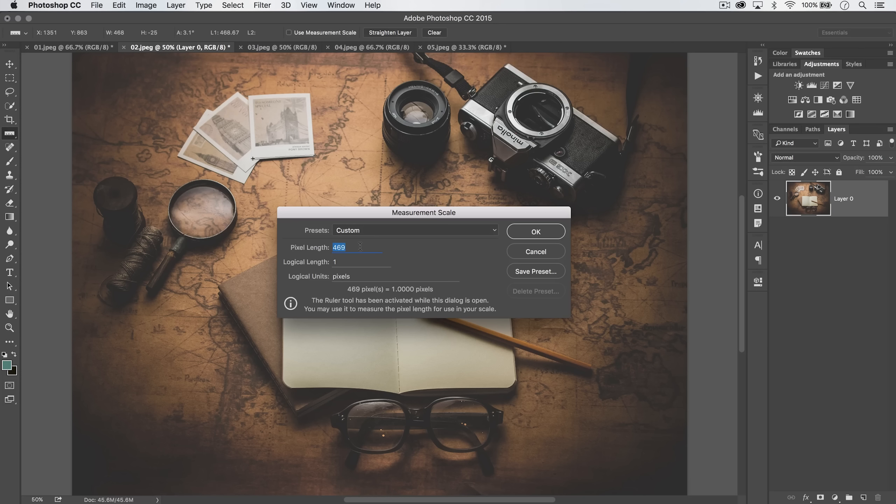
left_click(362, 262)
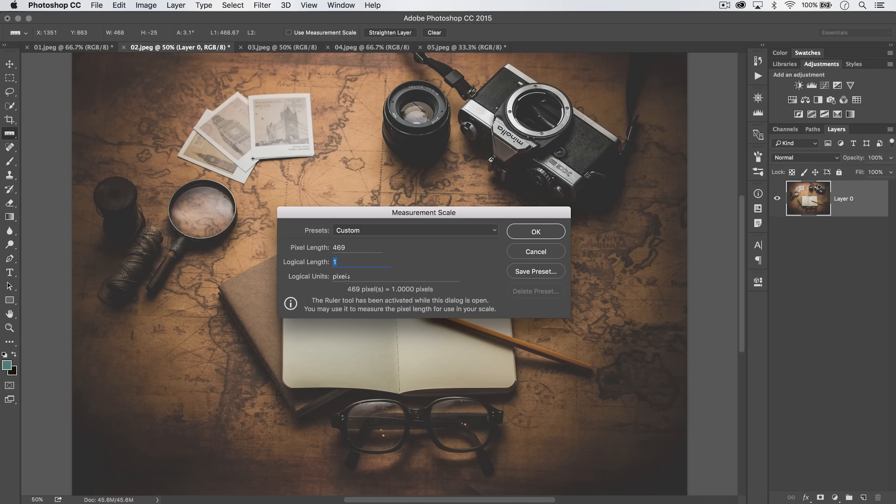
type("3")
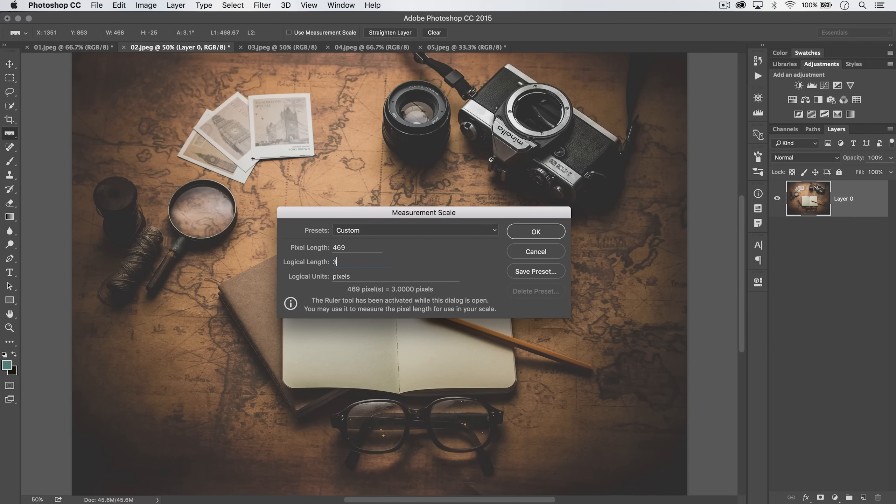
left_click(341, 276)
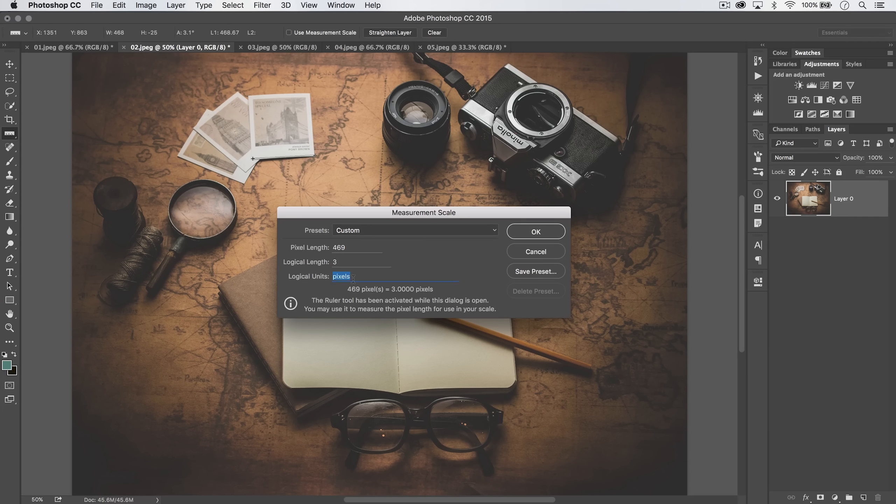
type("inch")
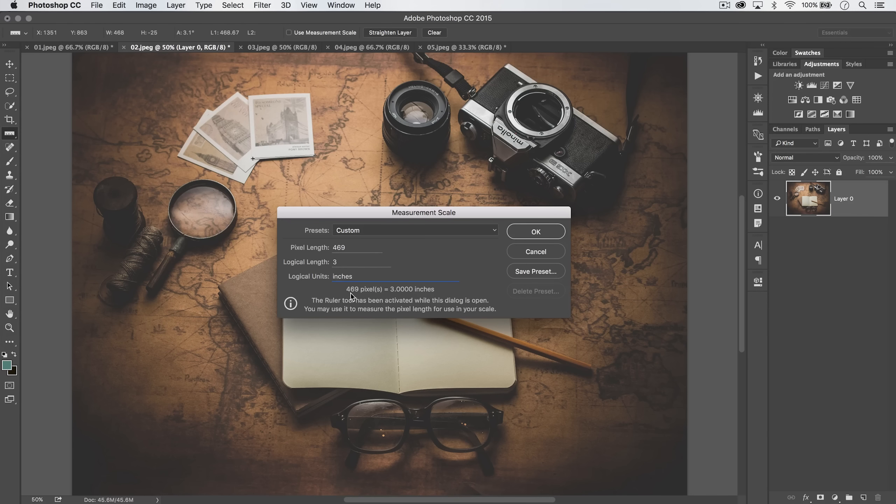
mouse_move(408, 296)
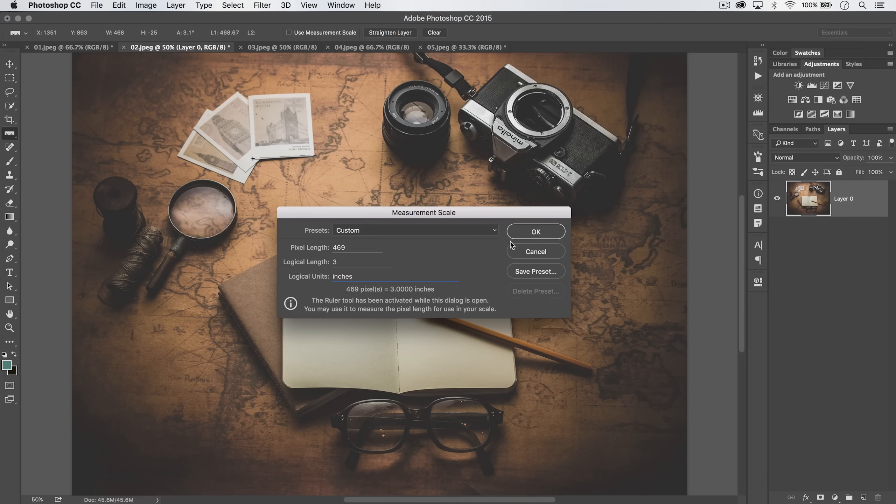
left_click(535, 232)
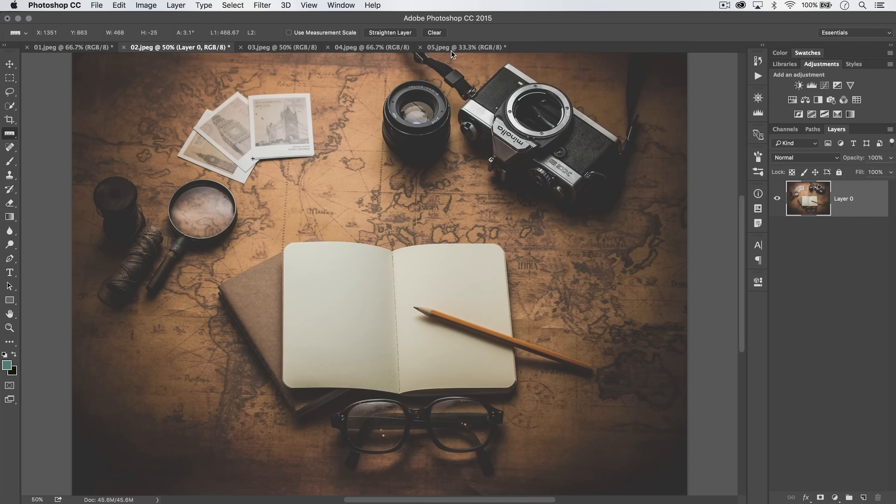
- Clear the ruler, enable Use Measurement Scale, and measure two desk distances in inches
left_click(434, 32)
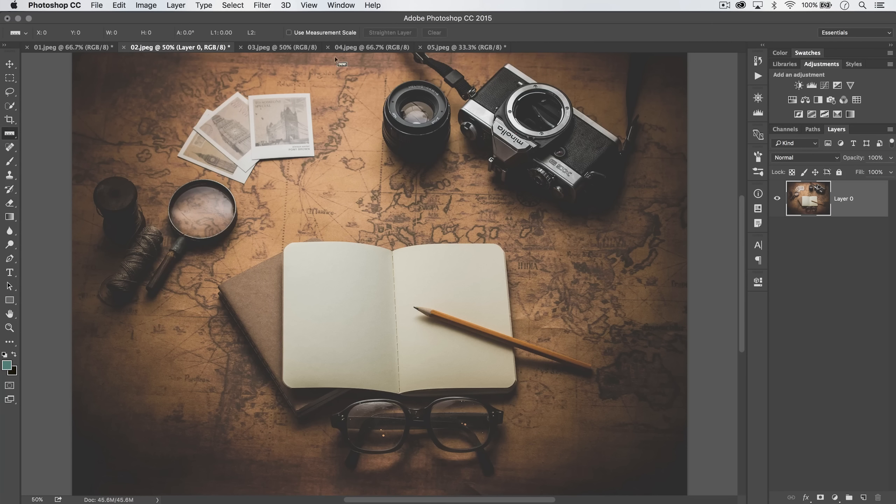
left_click(289, 32)
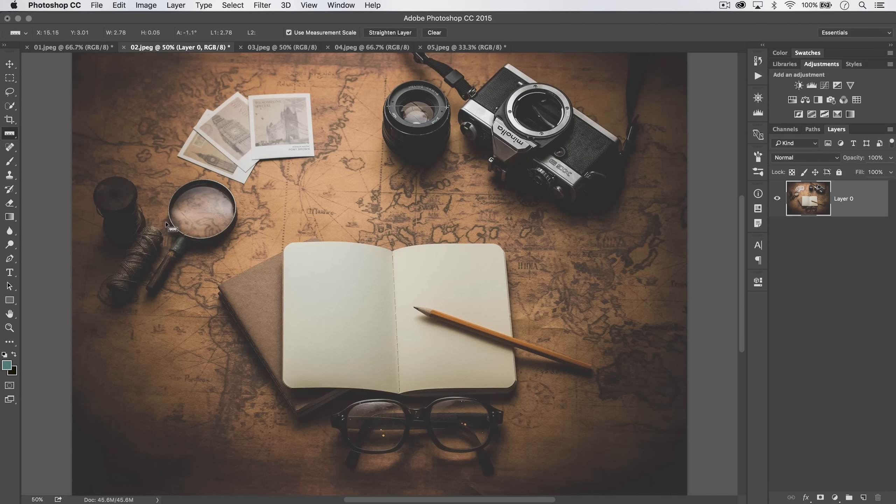
left_click_drag(172, 225, 231, 194)
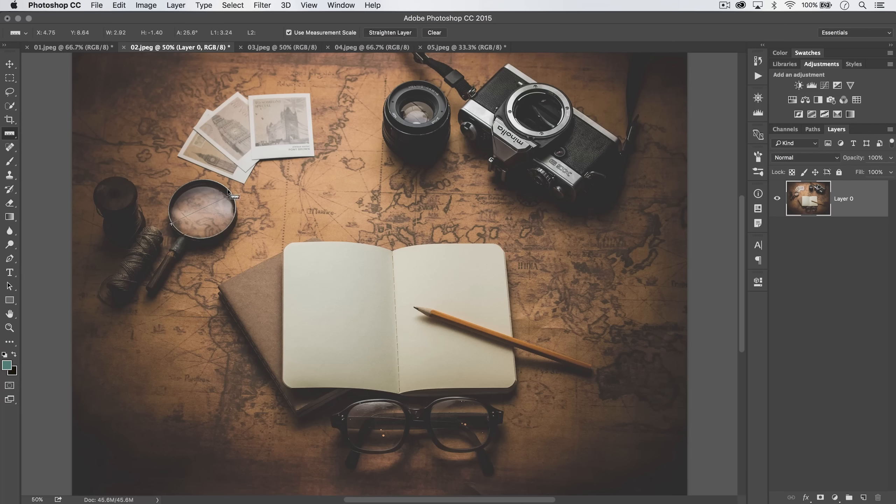
mouse_move(279, 301)
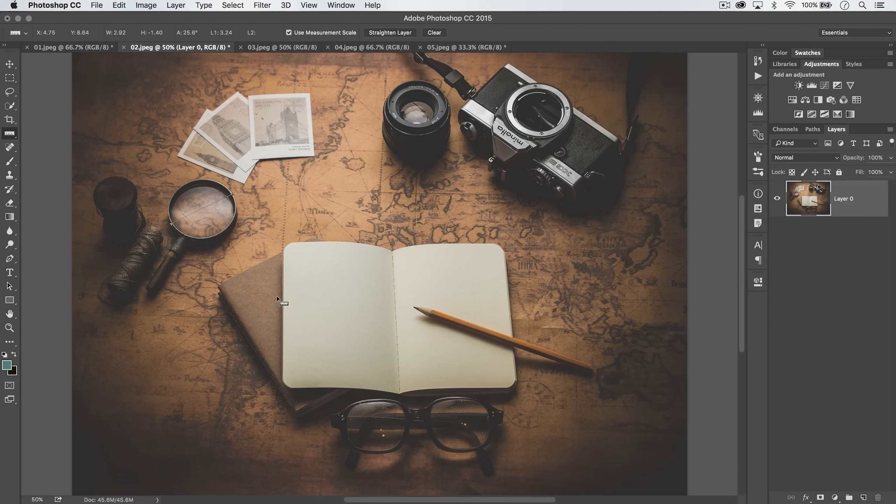
left_click_drag(284, 300, 507, 307)
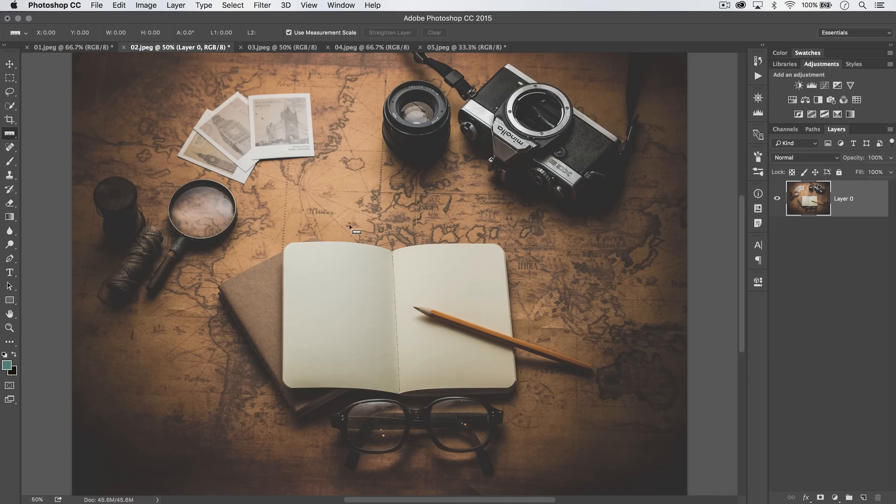
mouse_move(306, 119)
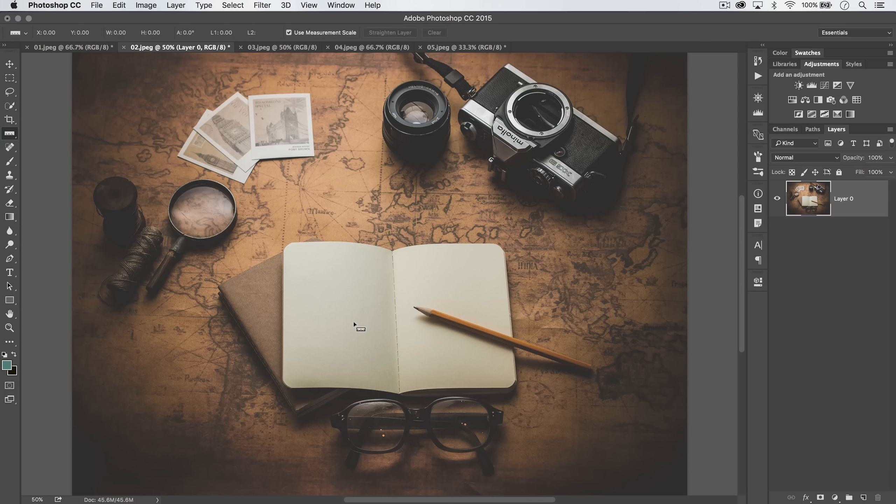
mouse_move(432, 263)
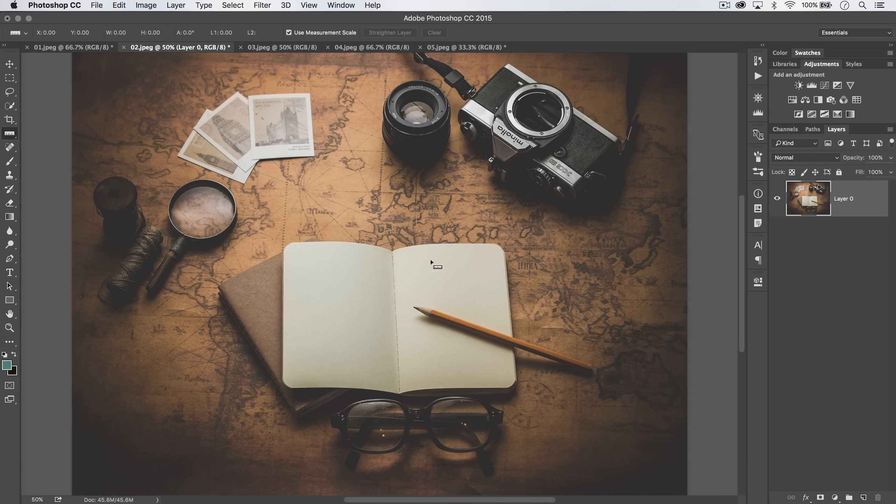
mouse_move(250, 61)
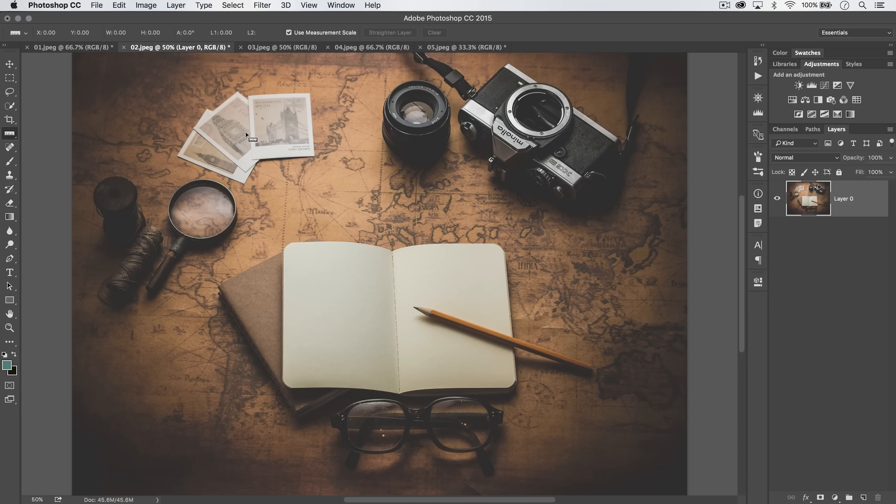
mouse_move(302, 139)
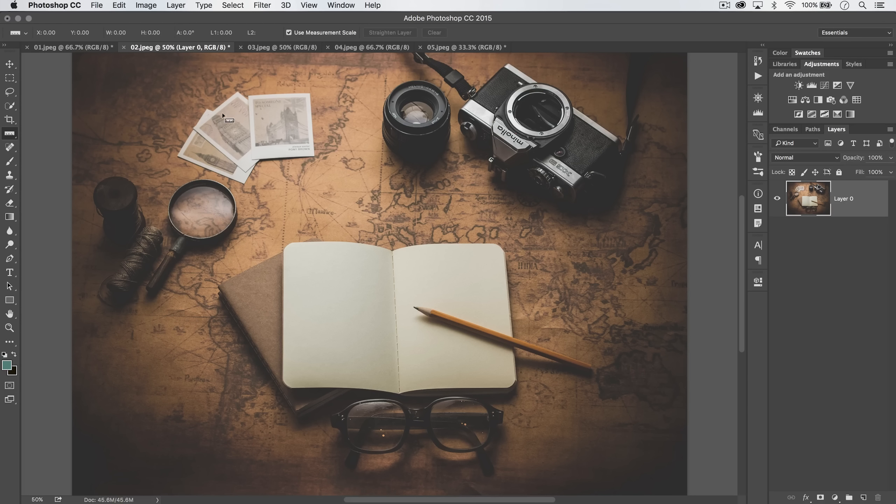
mouse_move(335, 107)
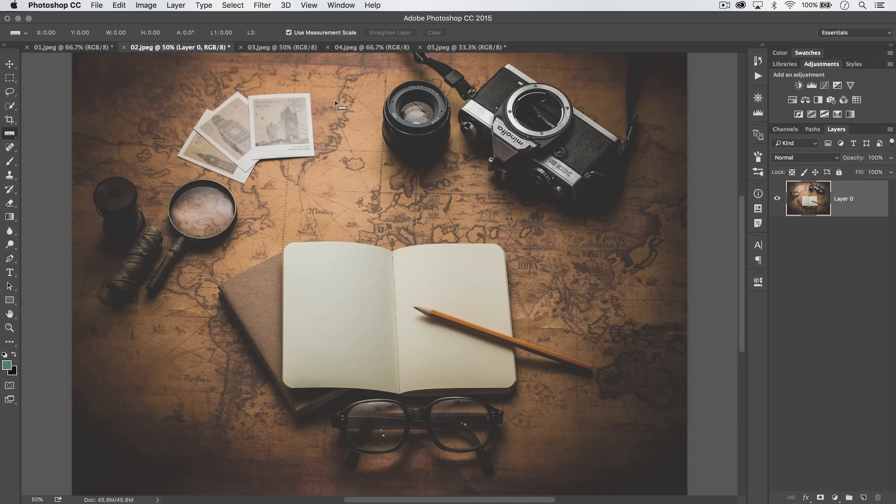
mouse_move(490, 114)
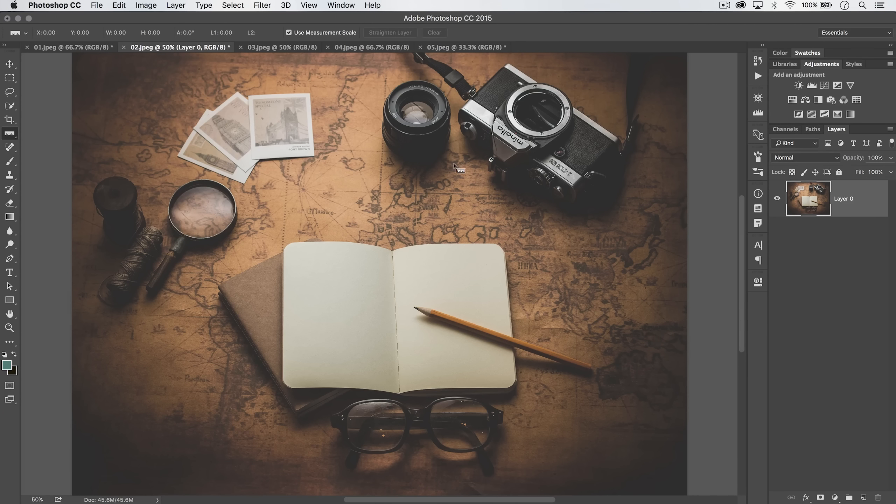
mouse_move(422, 169)
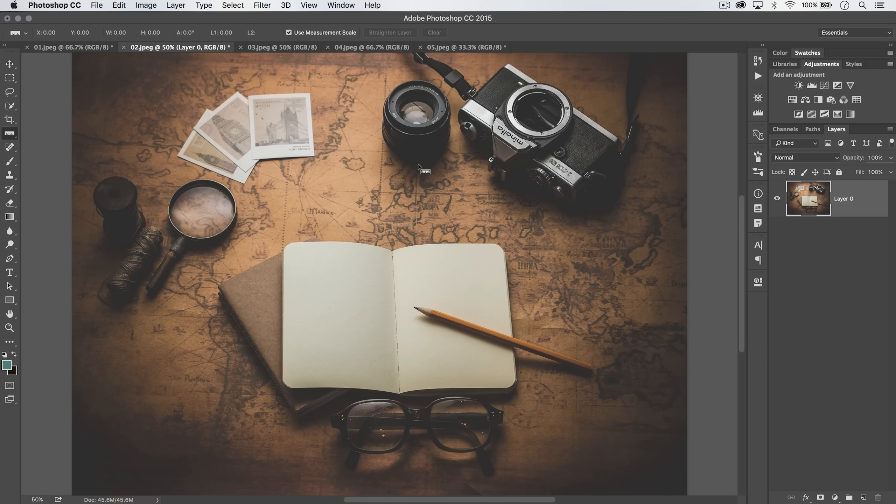